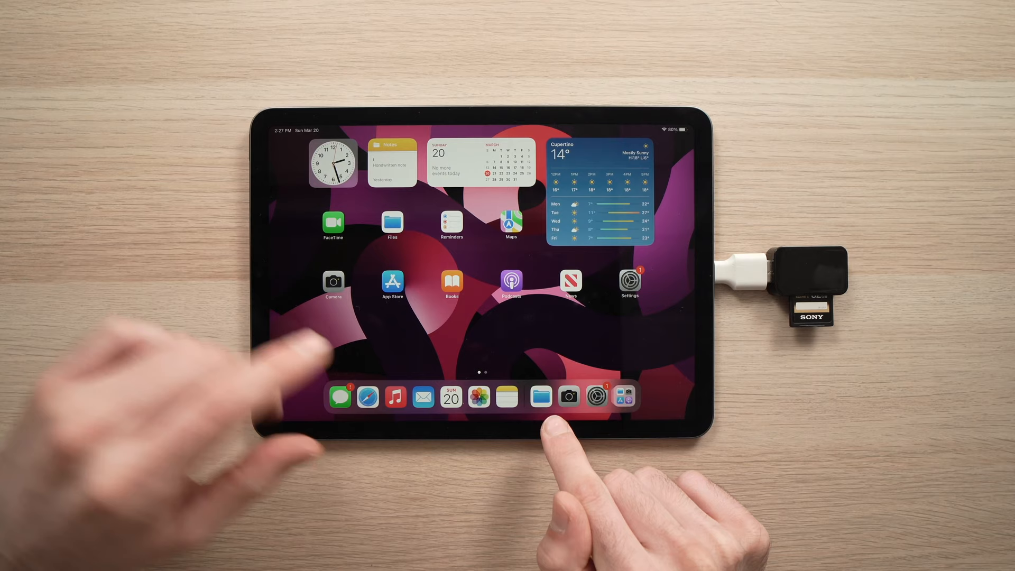
# Step: Launch Files from the Dock and show the MYCARD SD card's eight items
pyautogui.click(539, 397)
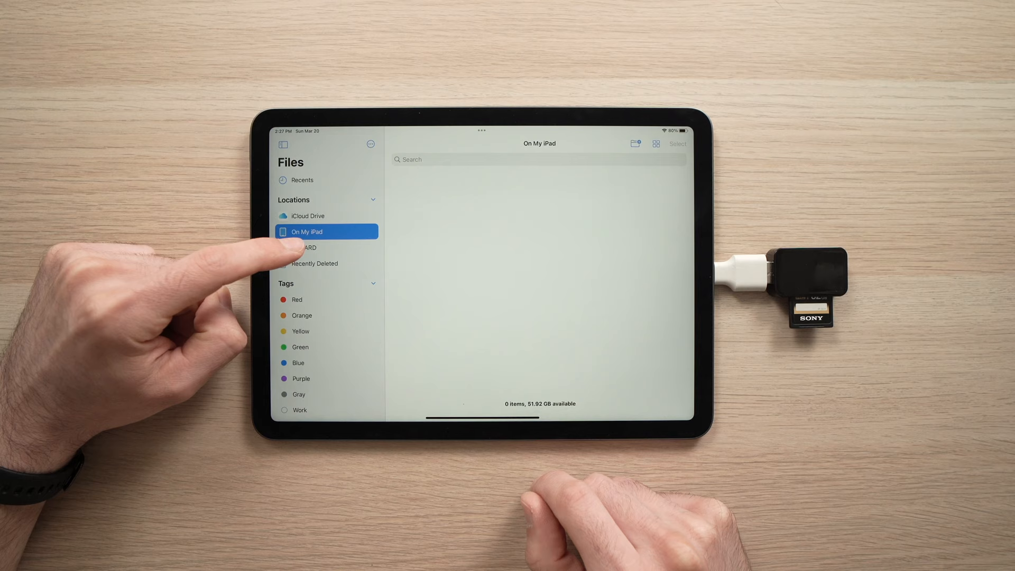
pyautogui.click(307, 248)
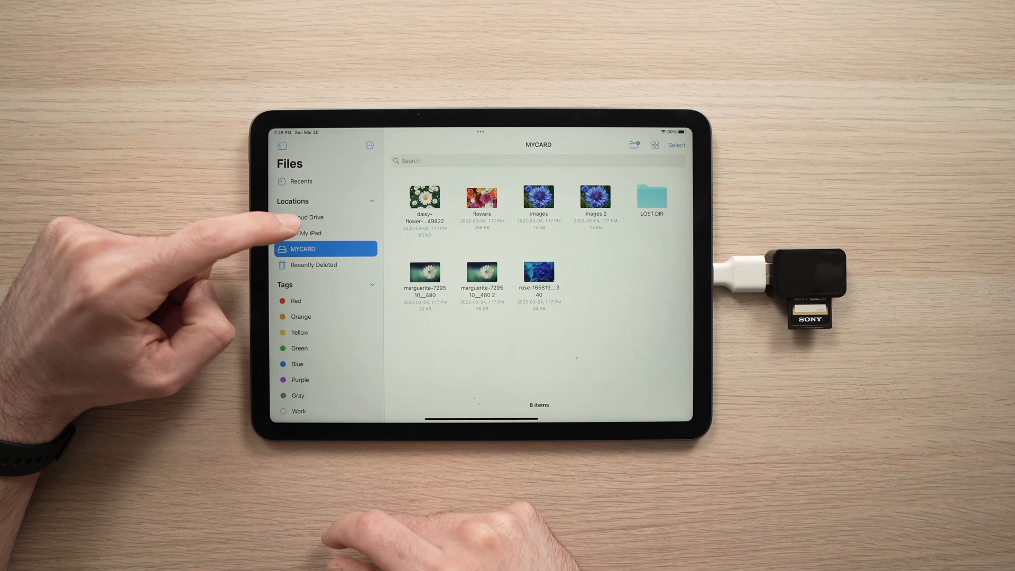
# Step: Switch to On My iPad storage to reach the empty My sad card folder
pyautogui.click(304, 232)
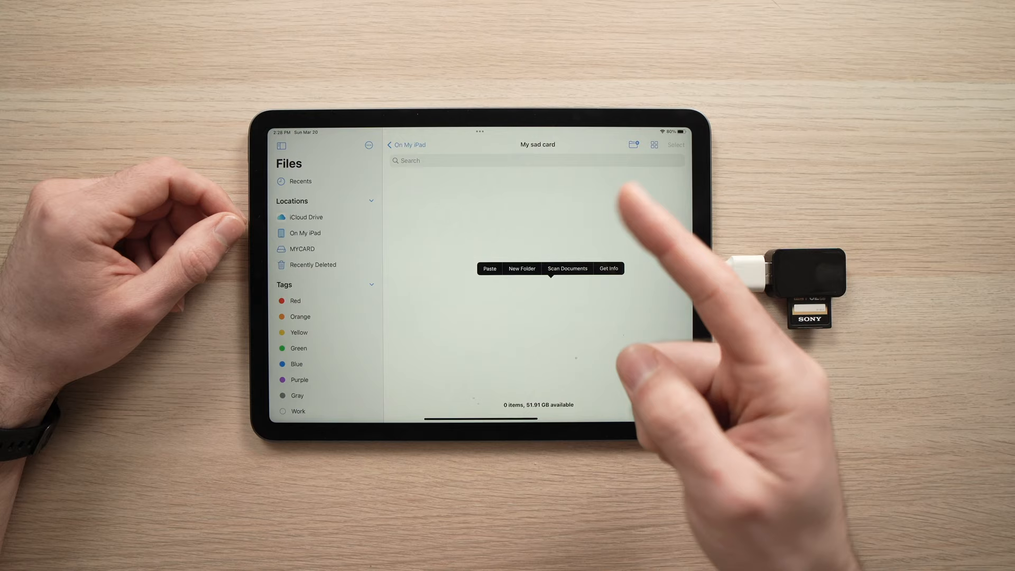
# Step: Paste the six flower photos into My sad card, then show MYCARD again
pyautogui.click(488, 268)
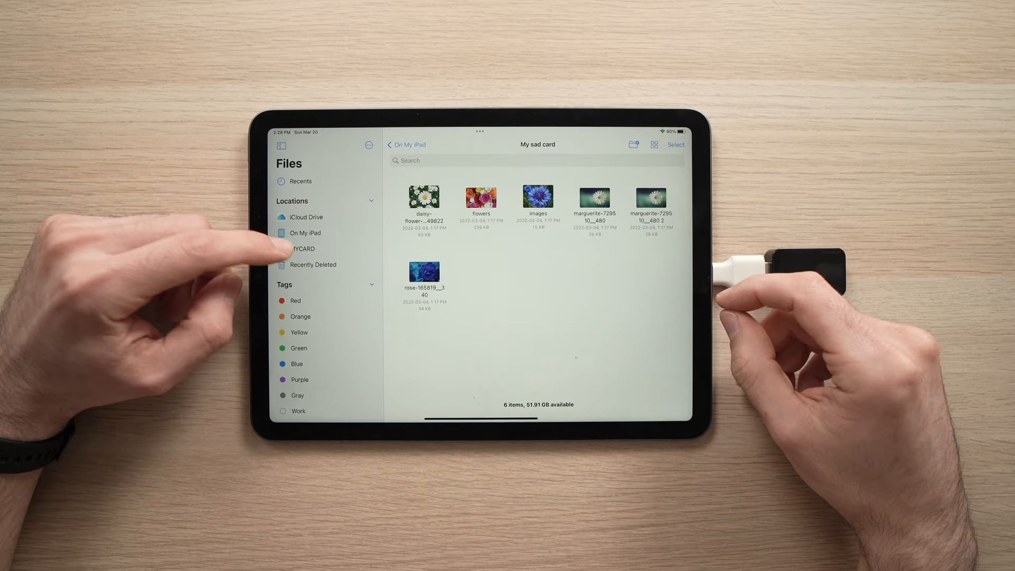
pyautogui.click(301, 249)
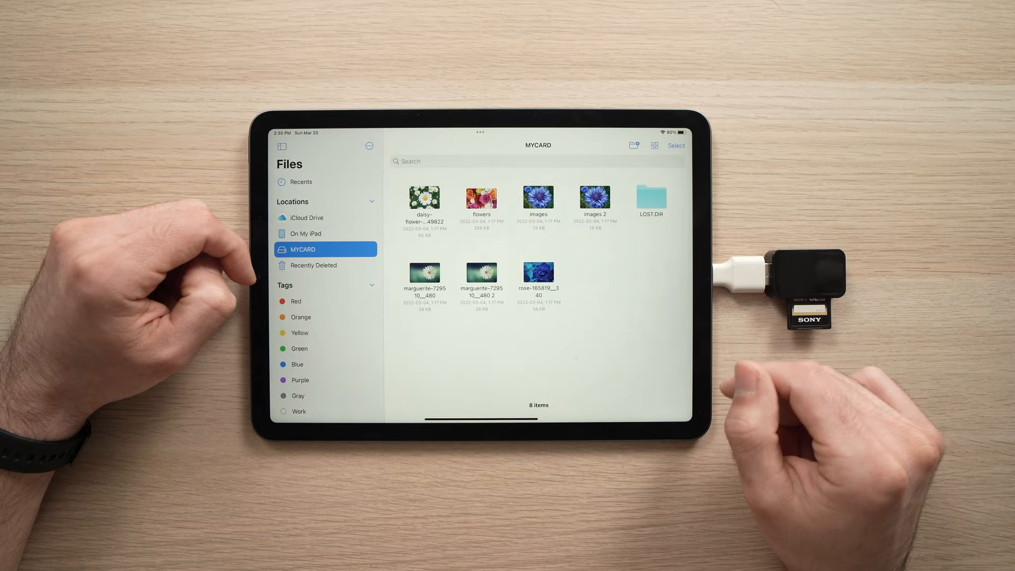